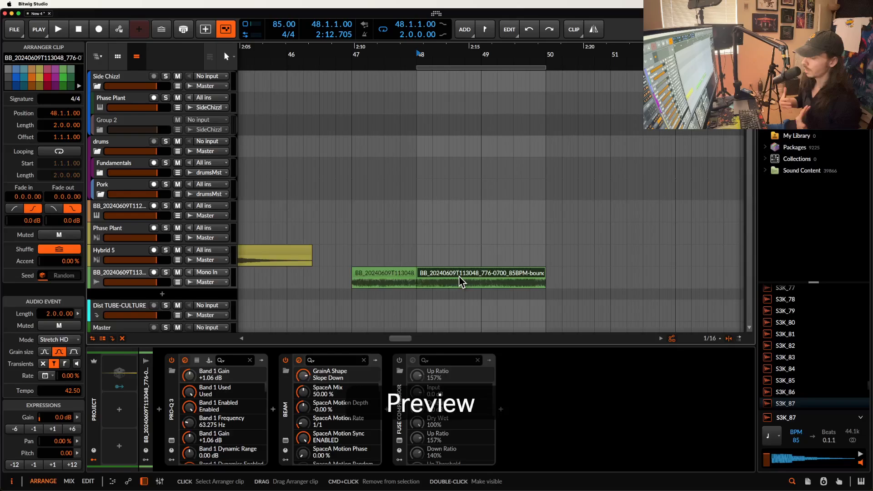
pyautogui.moveTo(33, 53)
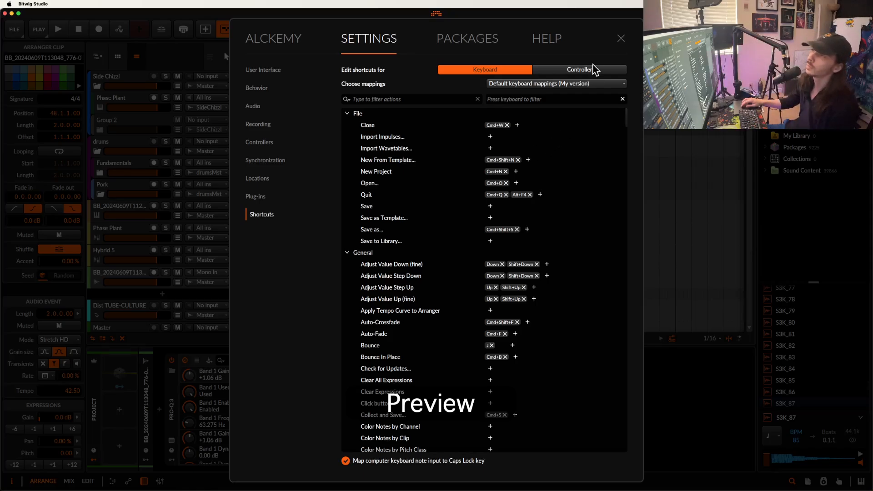
pyautogui.click(273, 38)
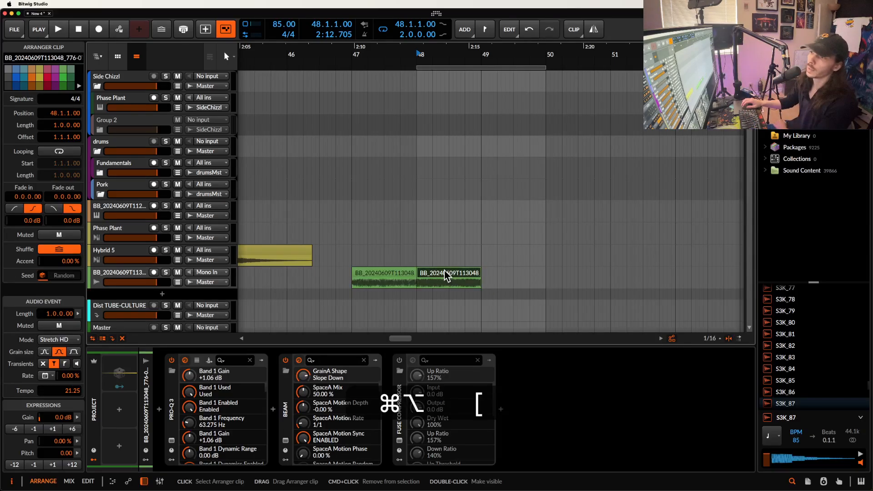
# Step: Open the bounced clip's context menu to look up the Scale commands
pyautogui.rightClick(445, 272)
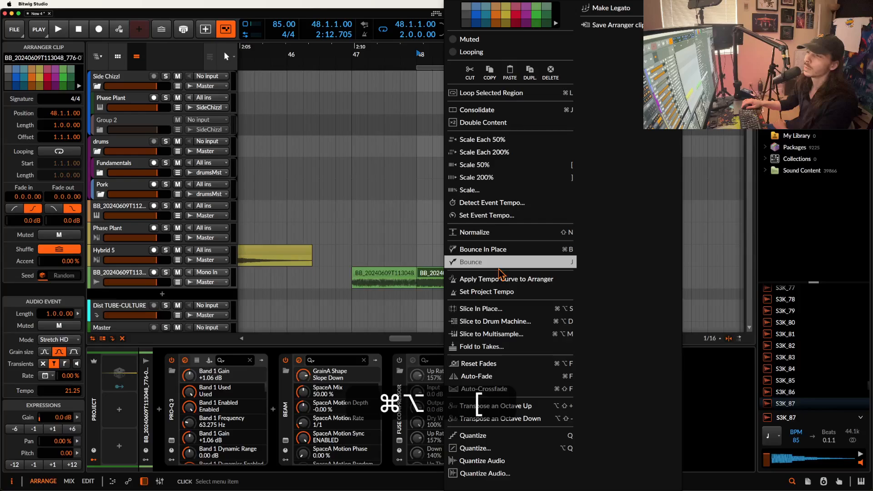
pyautogui.moveTo(501, 110)
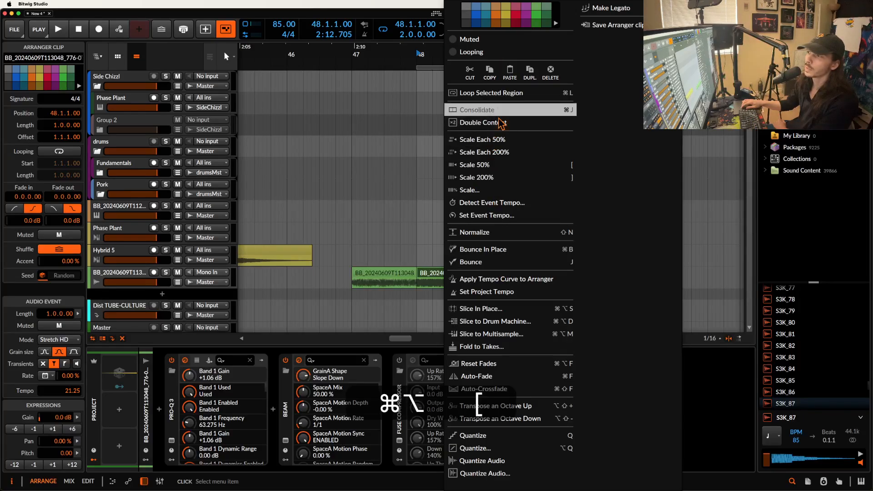
pyautogui.moveTo(490, 164)
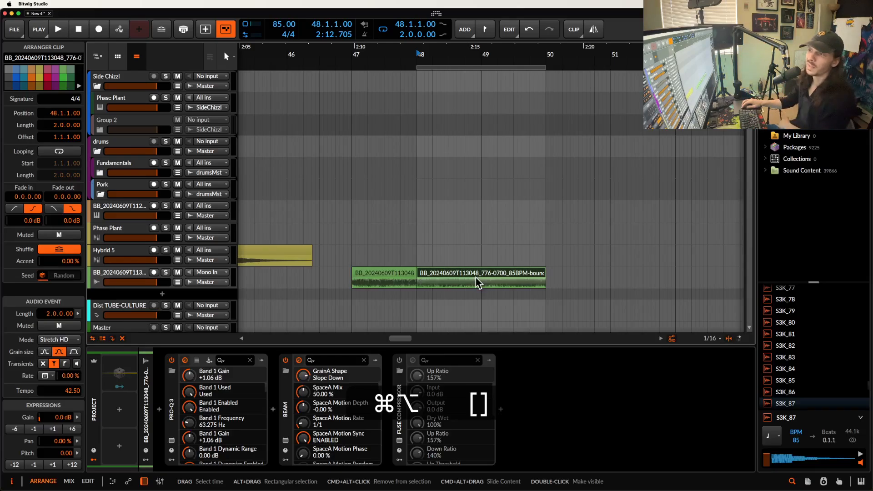
# Step: Switch the clip's stretch mode to Repitch from the Mode dropdown
pyautogui.click(58, 339)
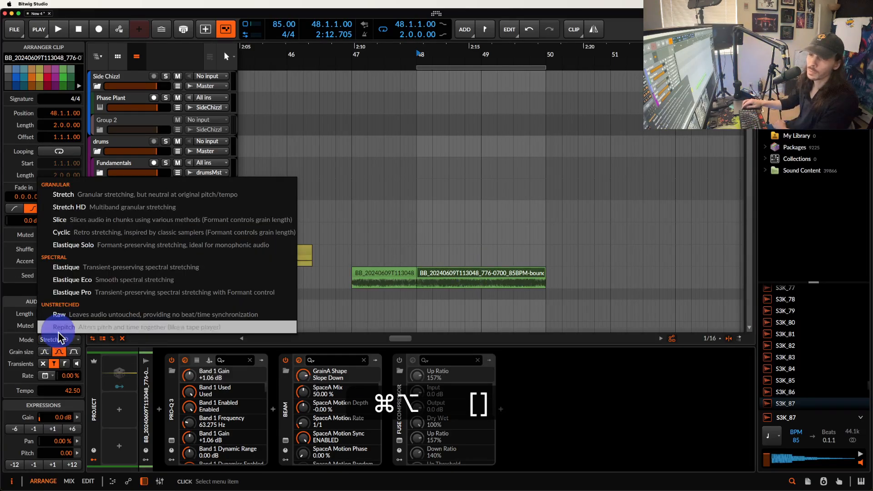
pyautogui.click(63, 327)
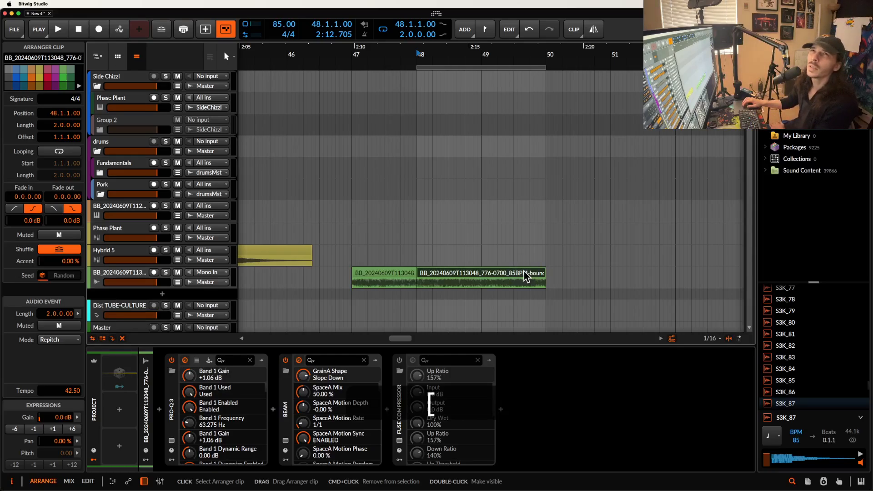
# Step: Add a new audio track (Cmd+T) and instrument track (Shift+Cmd+T) from the bounced track
pyautogui.click(119, 273)
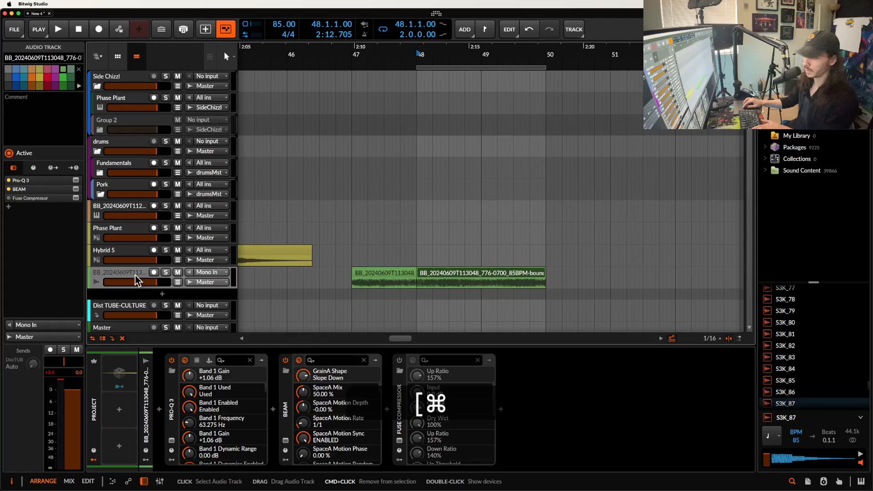
pyautogui.press('cmd+t')
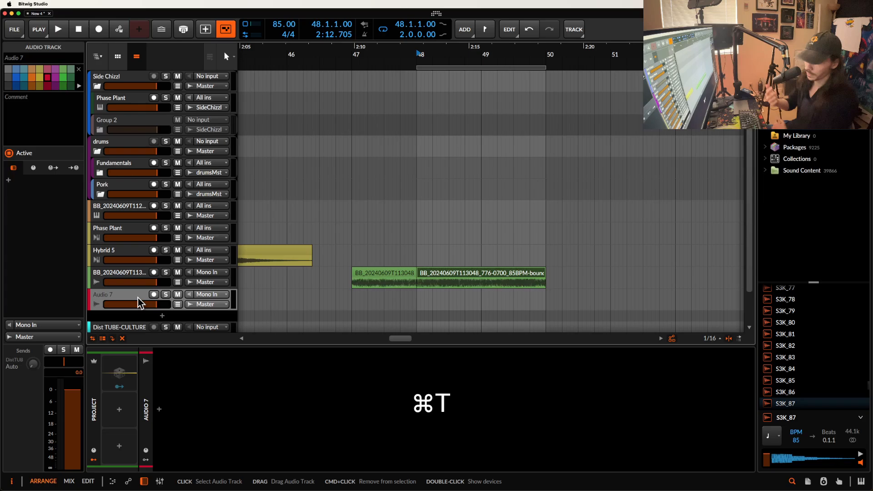
pyautogui.press('shift+cmd+t')
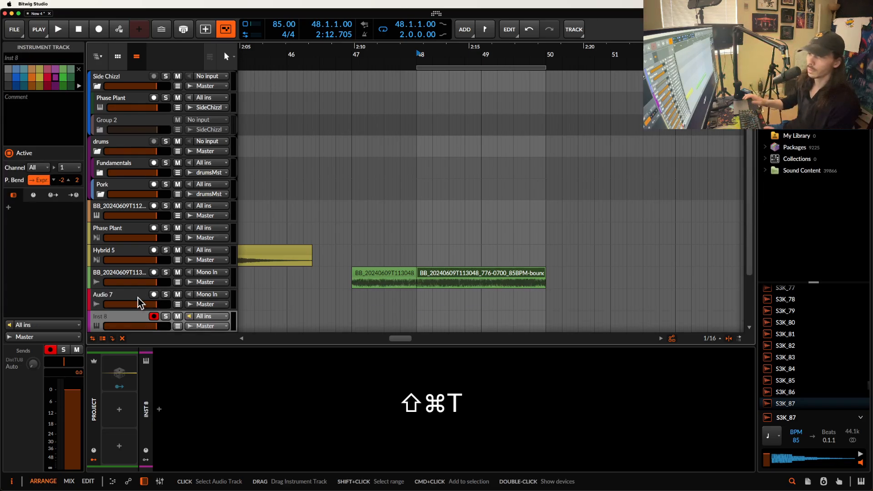
pyautogui.scroll(-3)
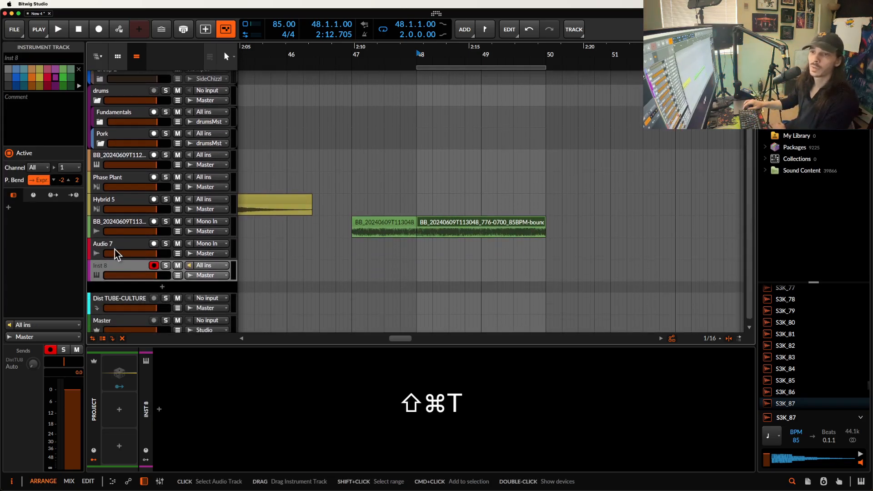
pyautogui.click(111, 247)
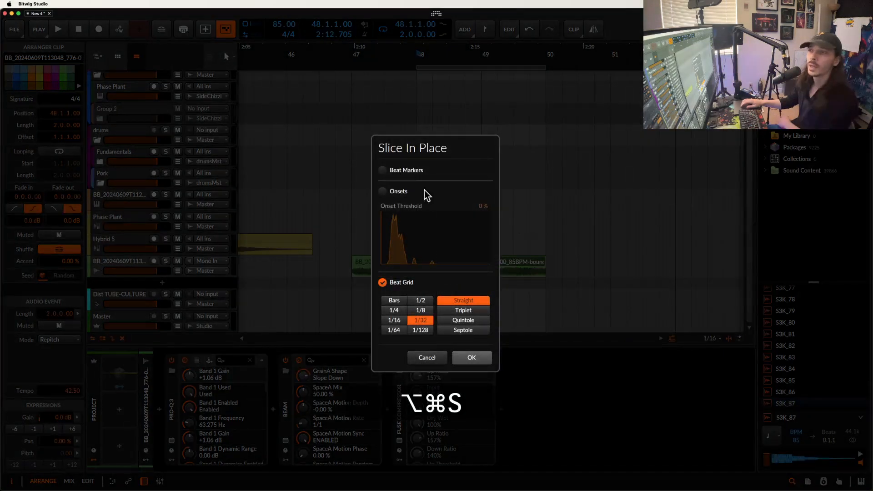
pyautogui.moveTo(471, 358)
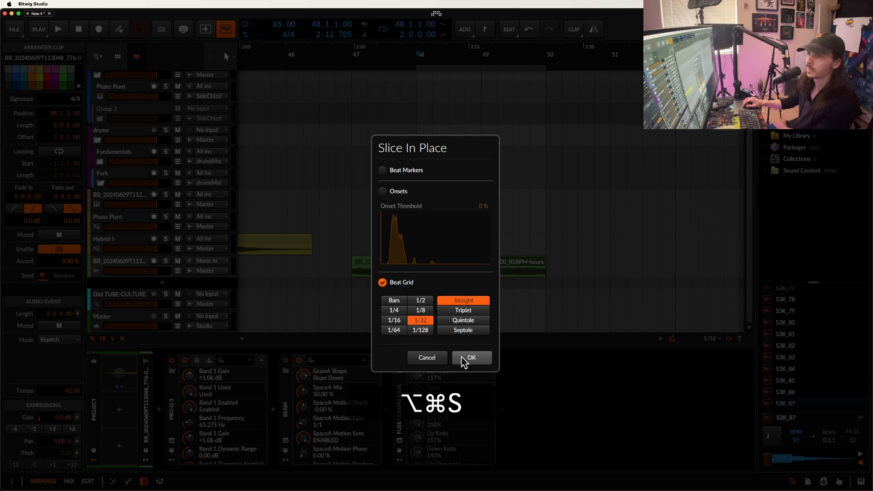
pyautogui.moveTo(466, 362)
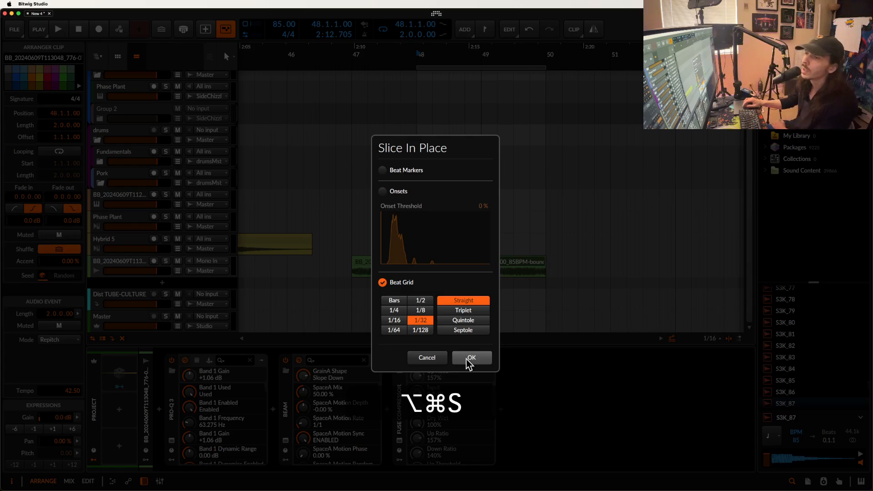
# Step: Confirm Slice In Place using Beat Grid slicing at 1/32
pyautogui.click(470, 358)
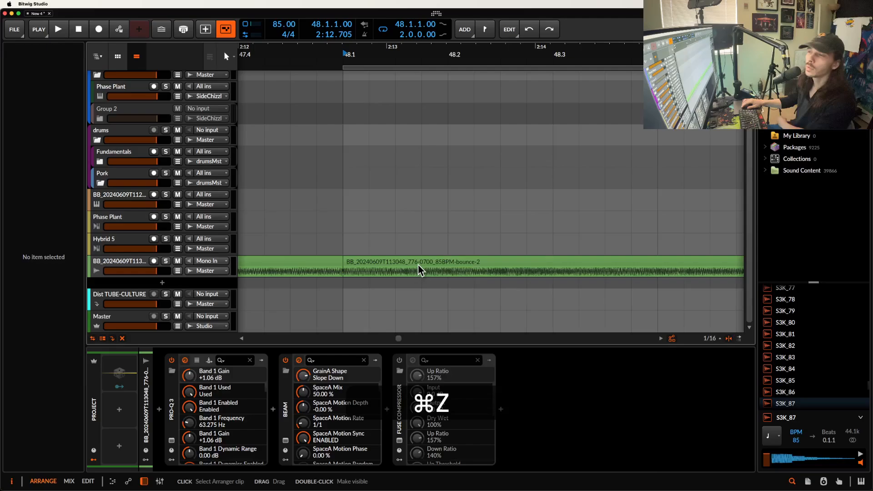
pyautogui.click(415, 262)
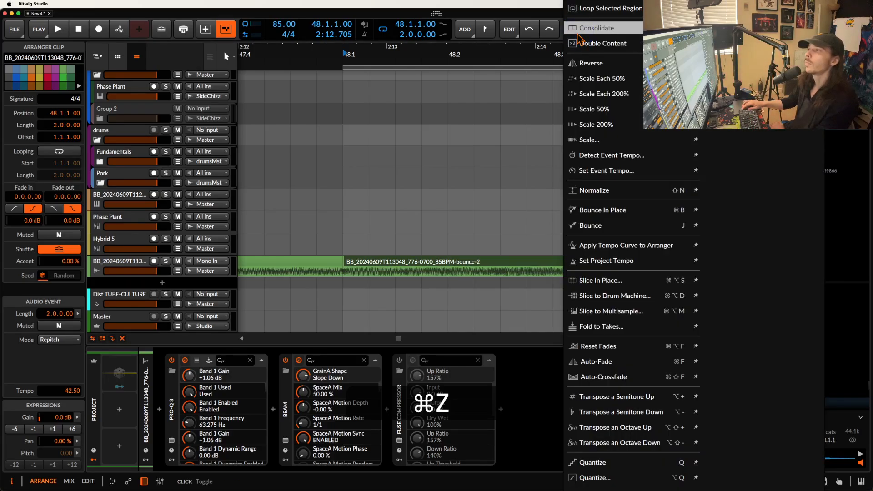
pyautogui.moveTo(709, 144)
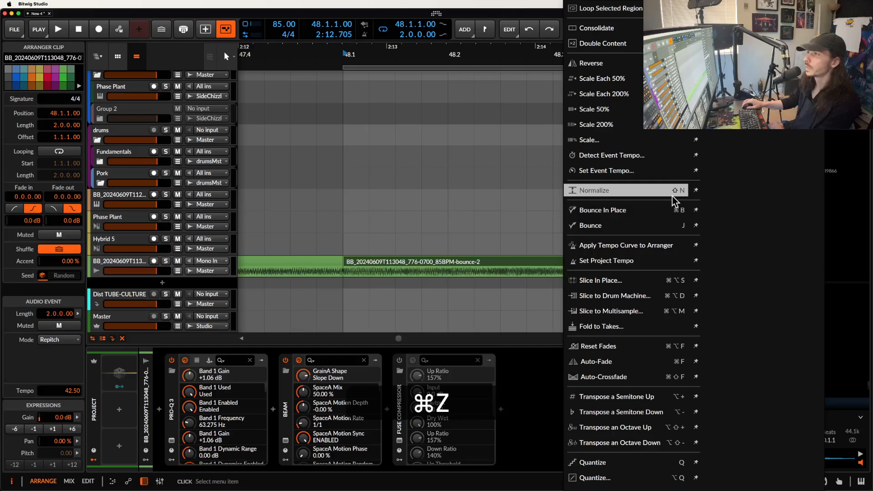
pyautogui.moveTo(675, 200)
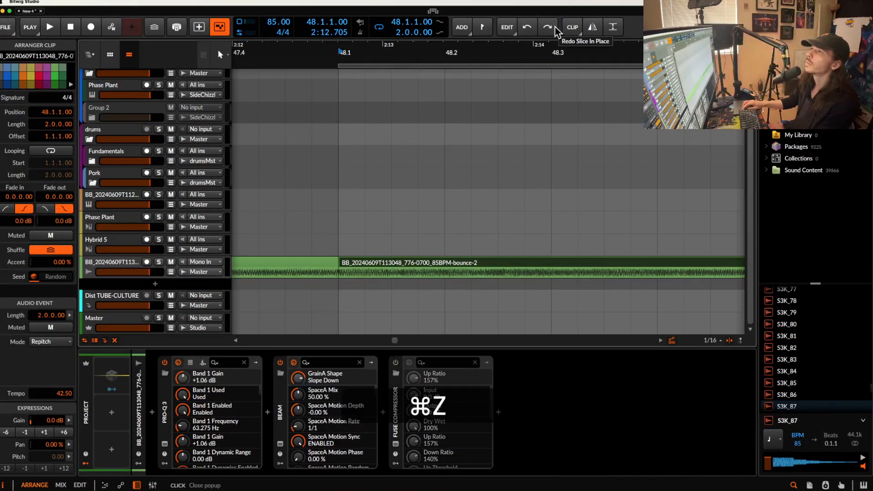
pyautogui.moveTo(610, 33)
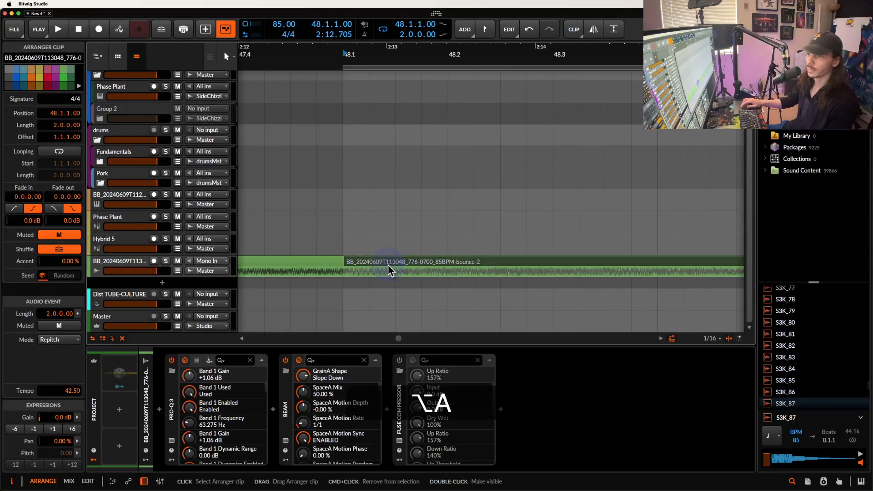
pyautogui.click(122, 262)
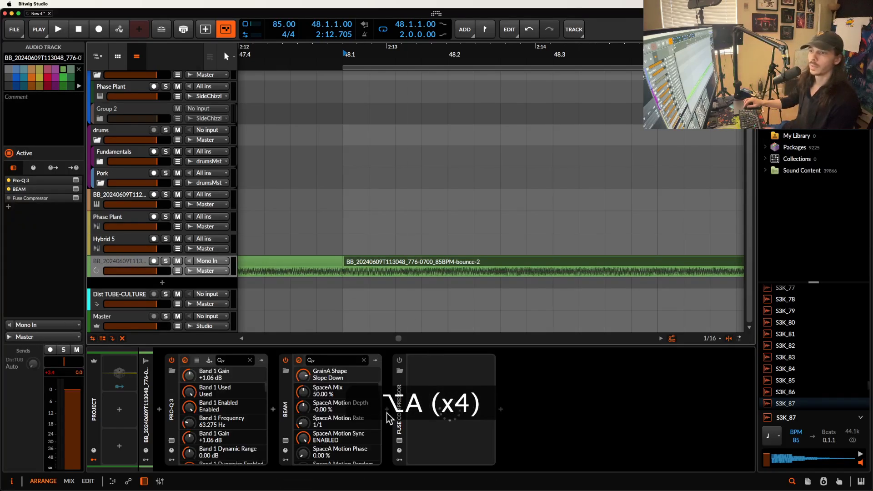
pyautogui.click(399, 404)
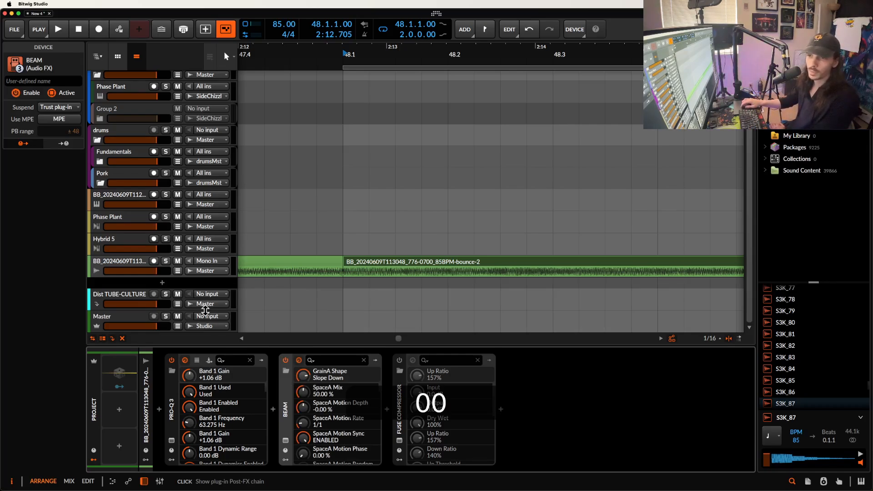
pyautogui.click(119, 261)
pyautogui.write('kick')
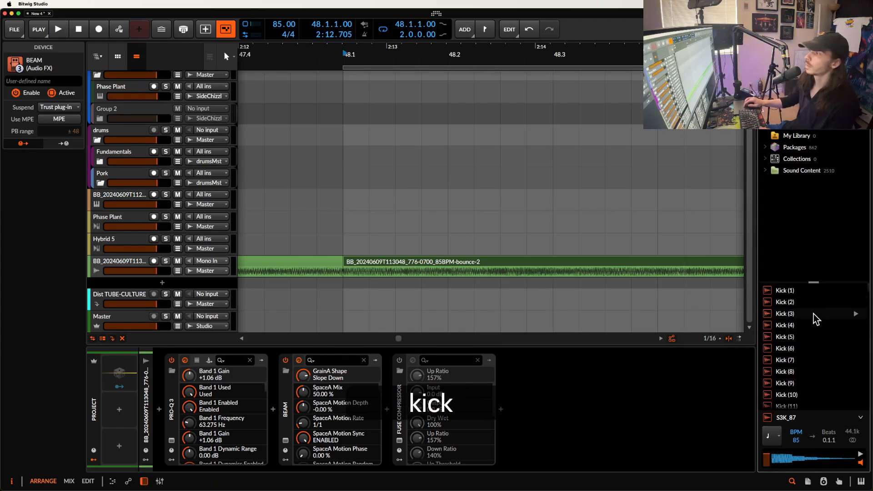
# Step: Preview the Kick (3) sample, then clear the 'kick' browser search
pyautogui.click(786, 313)
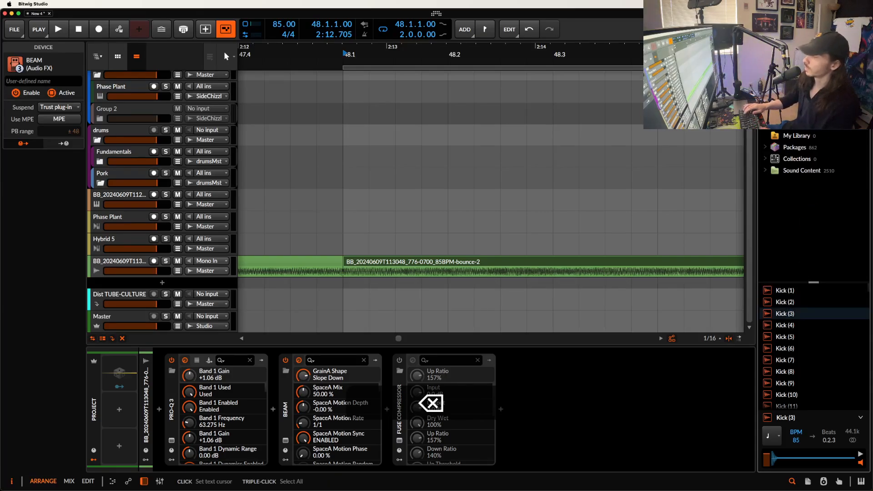
pyautogui.press('backspace')
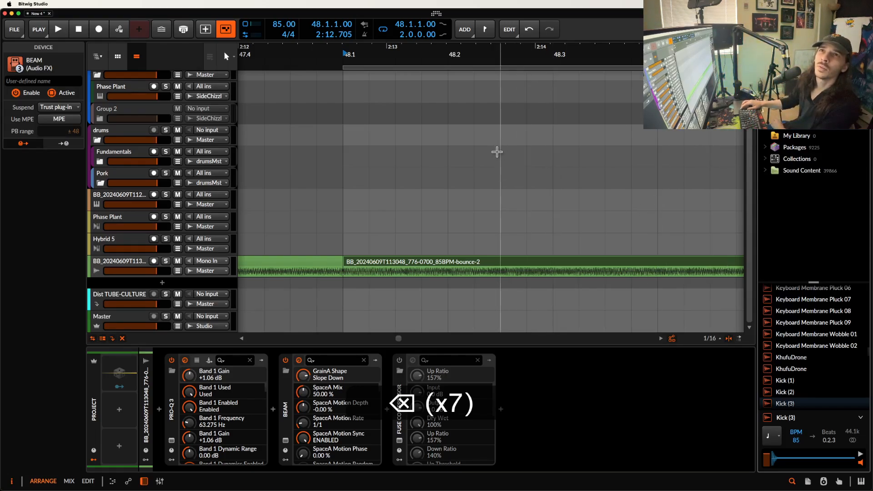
# Step: Bounce the selected clip post-fader to audio, then select the bounce-2 clip
pyautogui.click(417, 262)
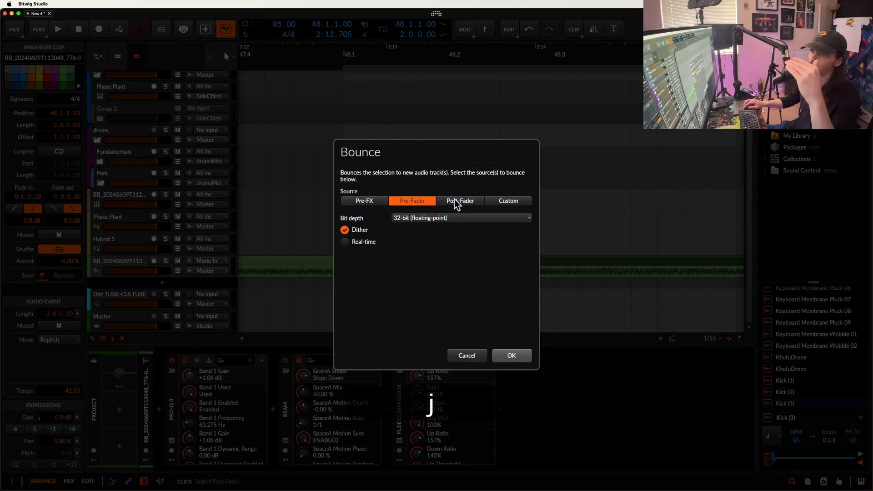
pyautogui.click(460, 201)
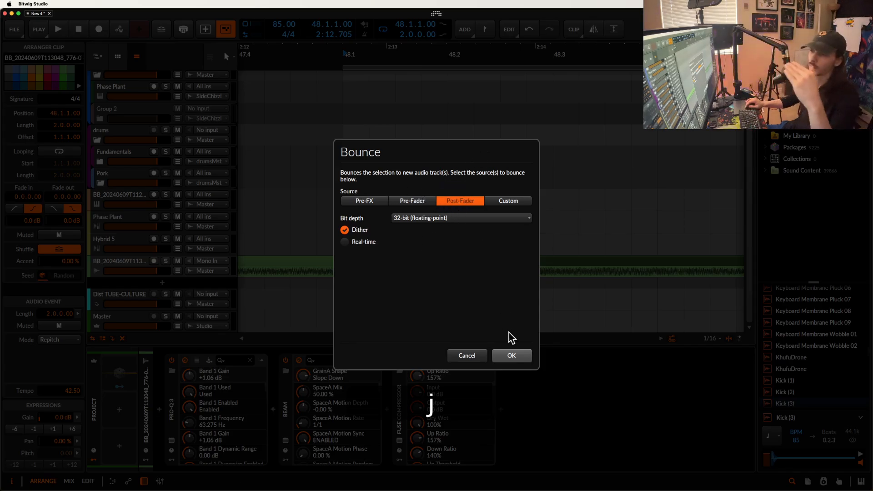
pyautogui.click(511, 356)
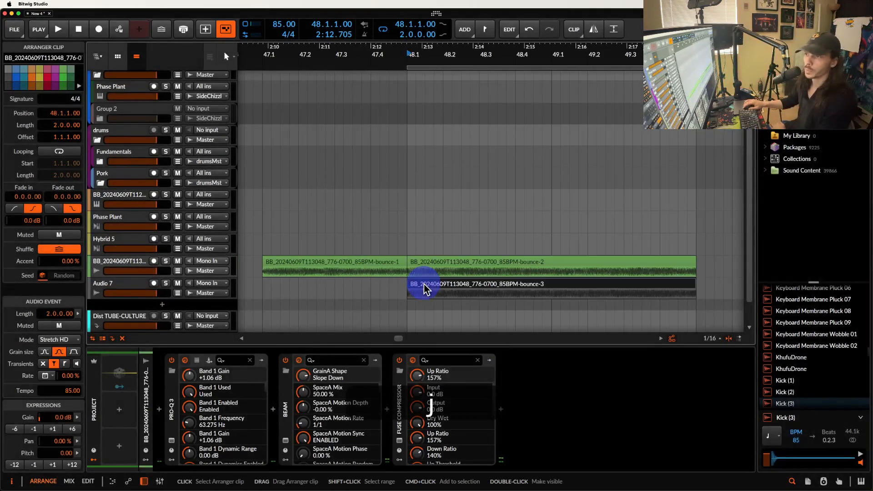
pyautogui.click(473, 262)
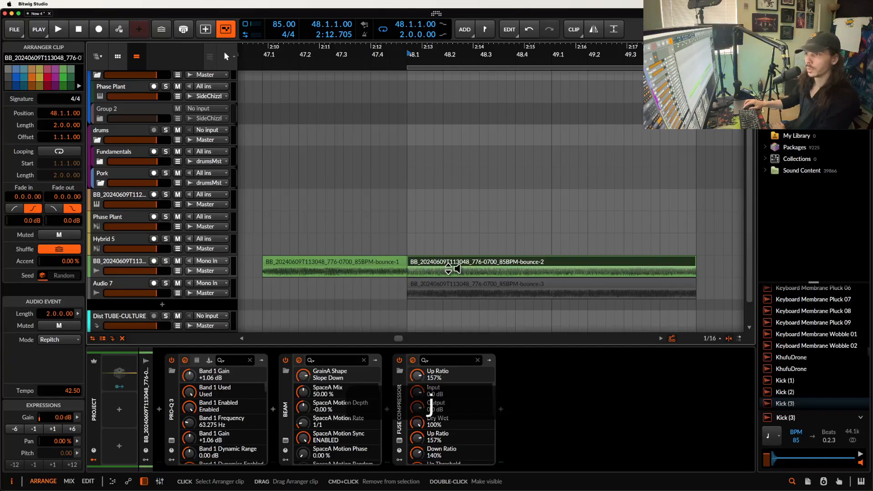
pyautogui.click(476, 284)
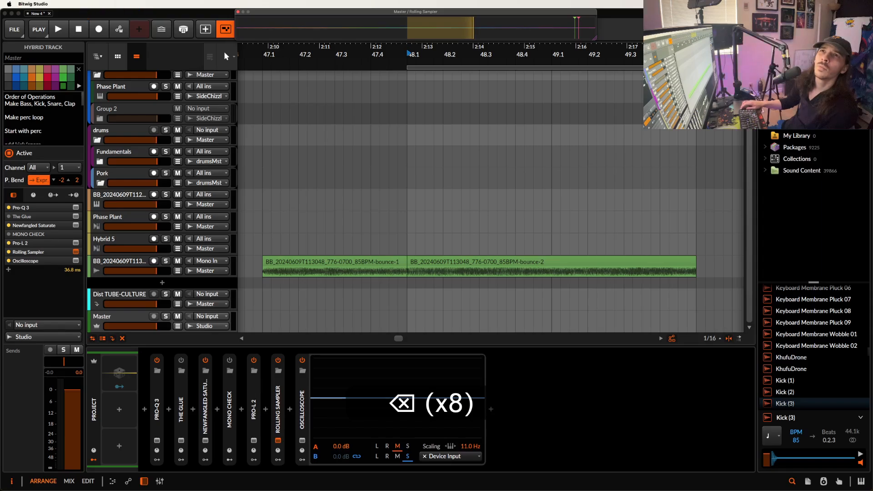
pyautogui.moveTo(132, 158)
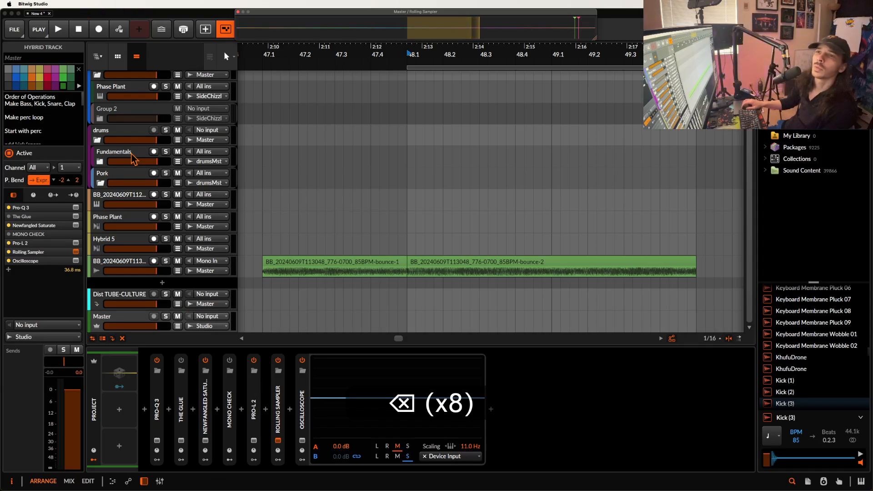
# Step: Open the main File menu with the project commands
pyautogui.click(14, 29)
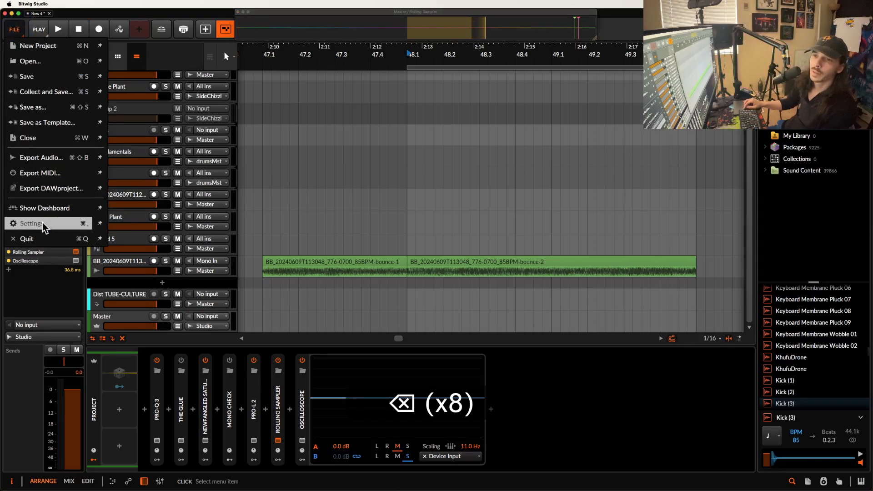
pyautogui.click(32, 223)
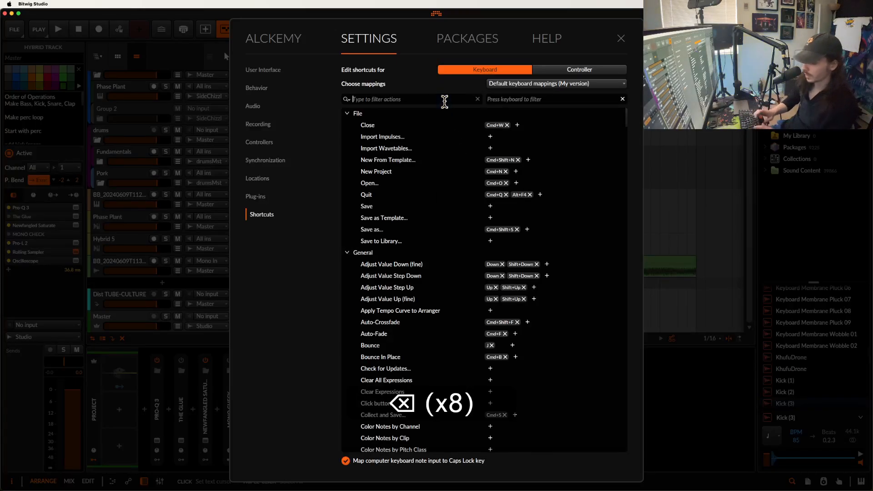
pyautogui.write('slic')
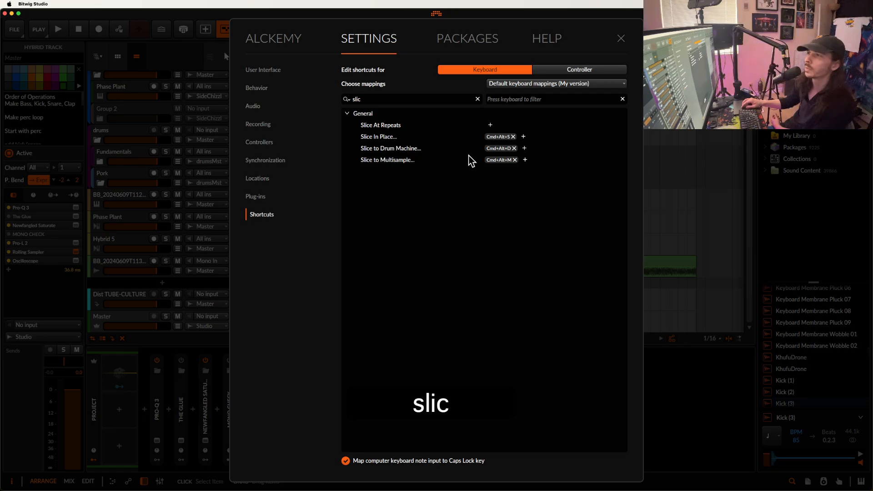
pyautogui.moveTo(423, 150)
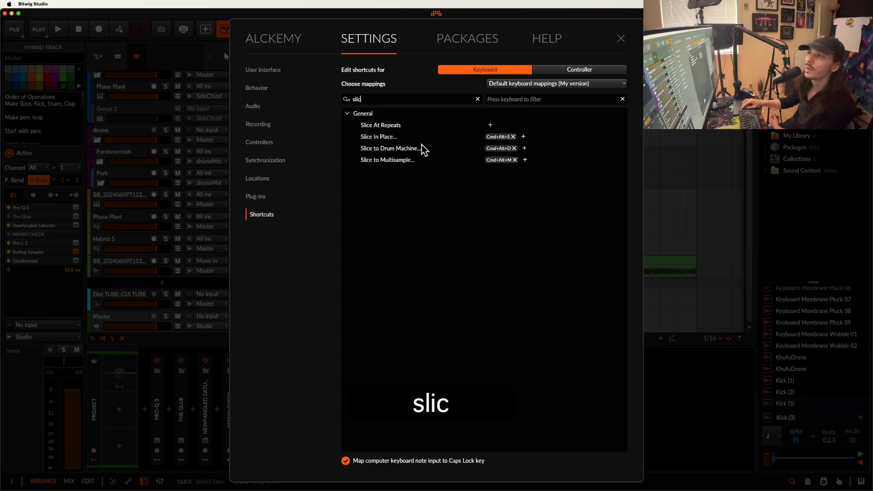
pyautogui.click(620, 39)
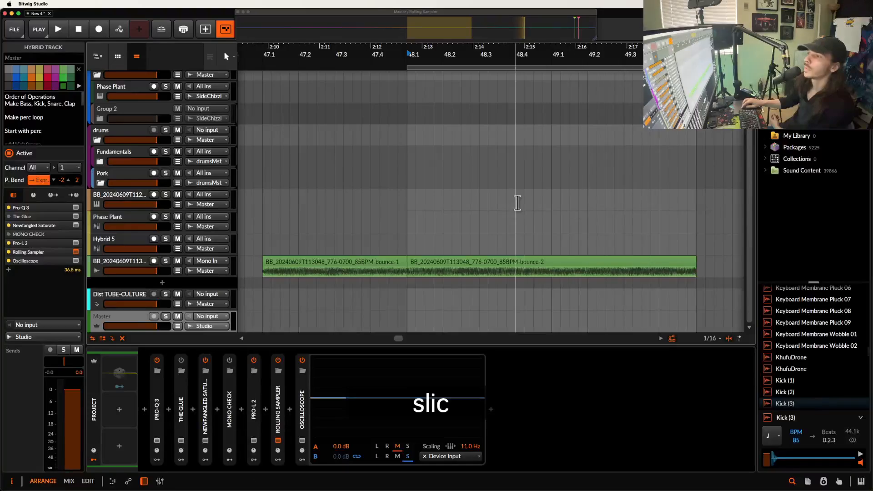
# Step: Select bounce-2 and confirm Slice to Multisample at 1/8 notes
pyautogui.click(470, 265)
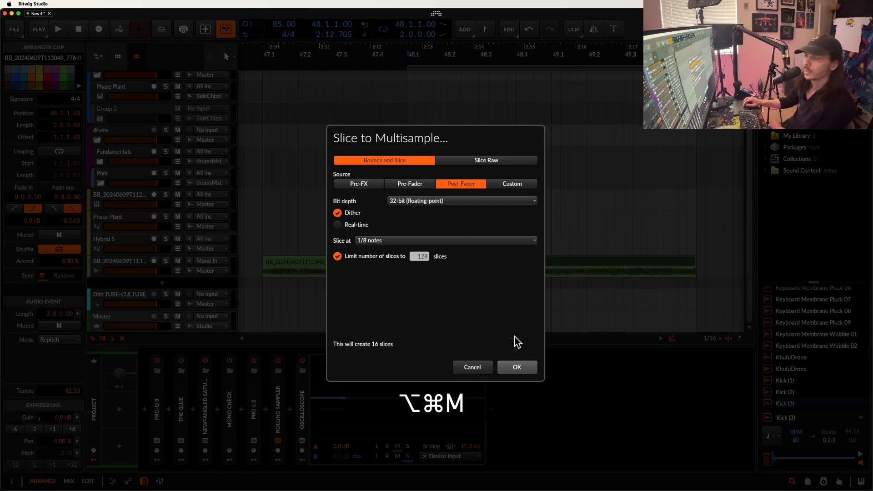
pyautogui.click(517, 367)
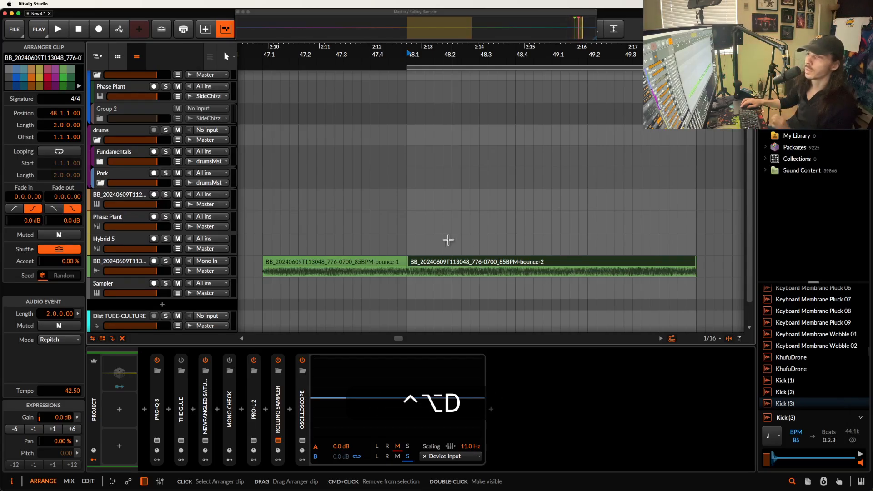
# Step: Check the slice command shortcuts in File > Settings, then close Settings
pyautogui.click(14, 29)
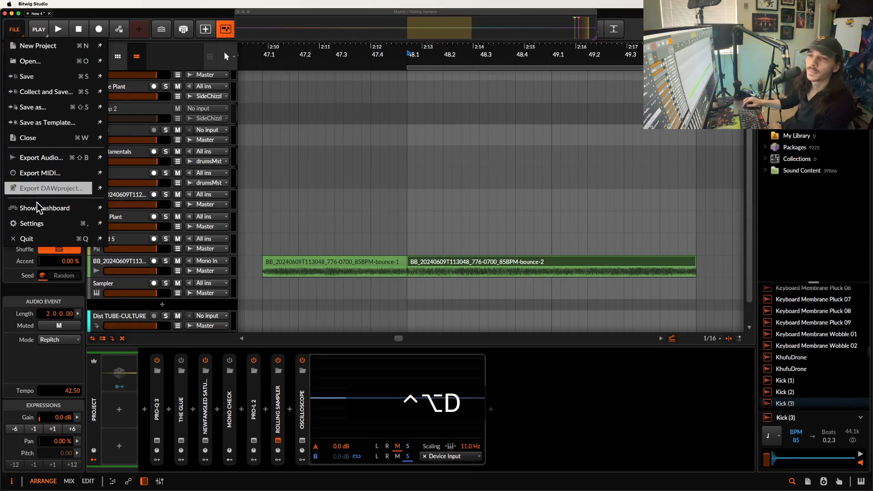
pyautogui.click(32, 223)
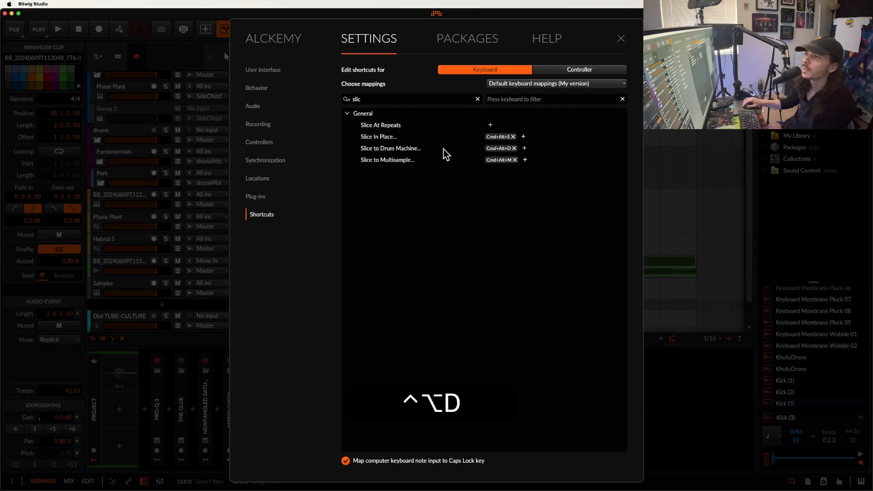
pyautogui.moveTo(494, 154)
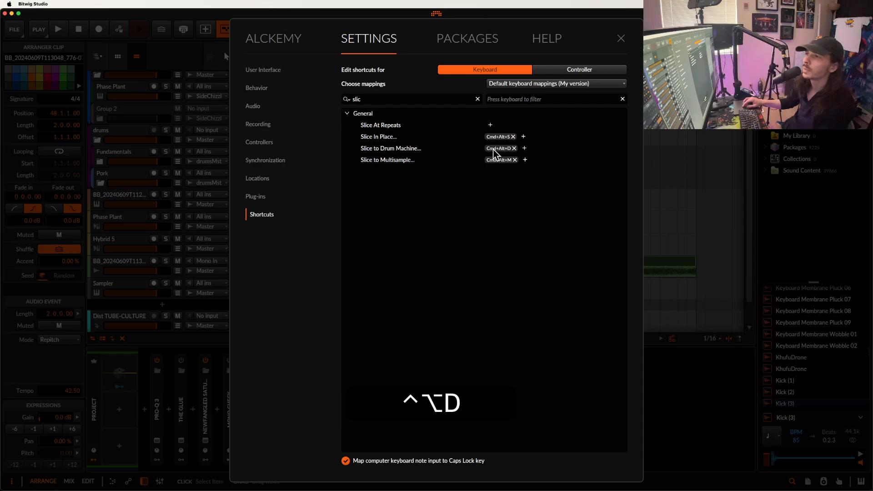
pyautogui.click(547, 38)
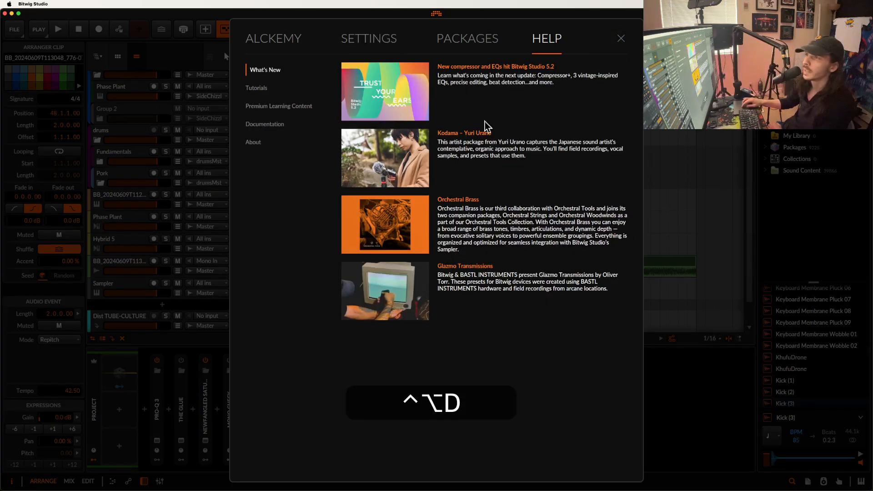
pyautogui.click(621, 38)
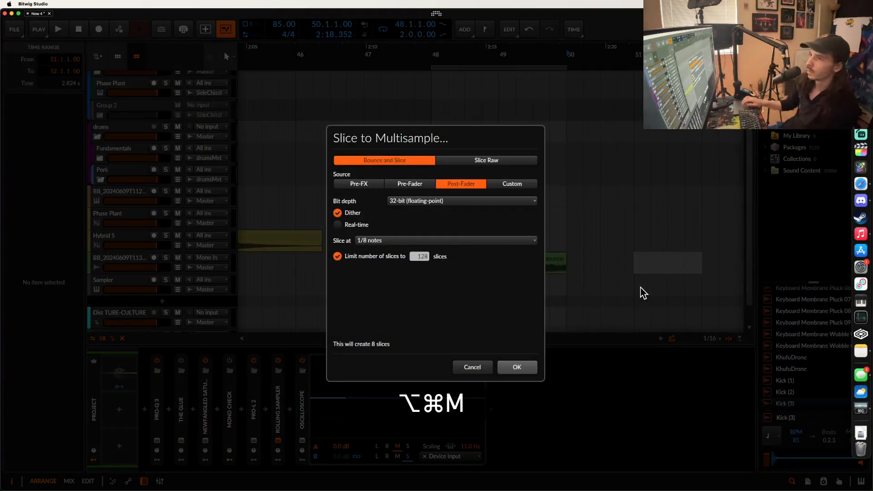
# Step: Cancel the Slice to Multisample dialog and select the empty time range
pyautogui.click(516, 367)
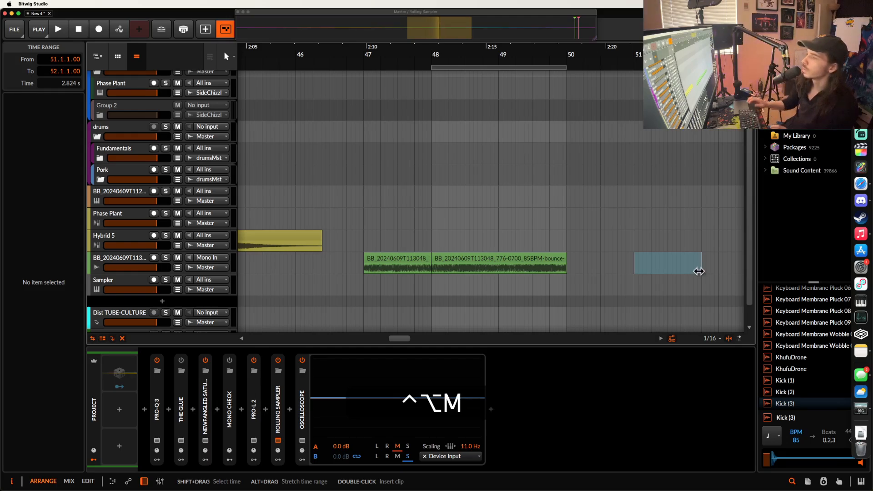
pyautogui.click(667, 262)
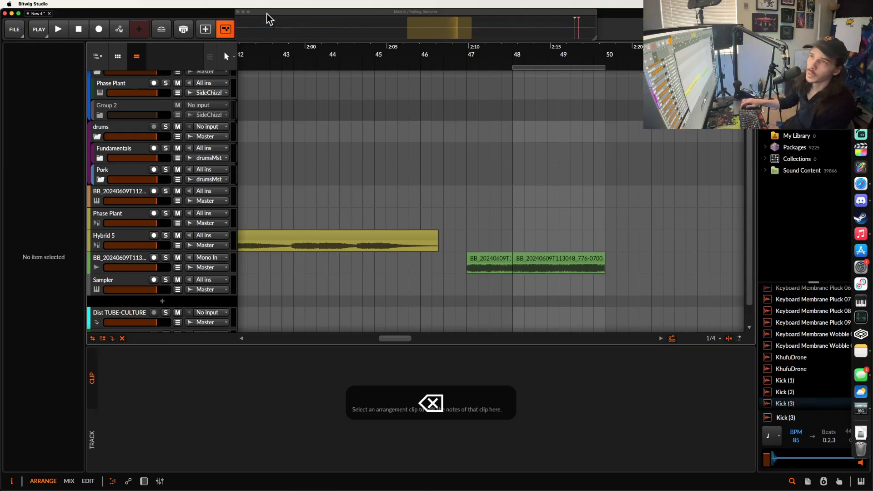
pyautogui.moveTo(169, 53)
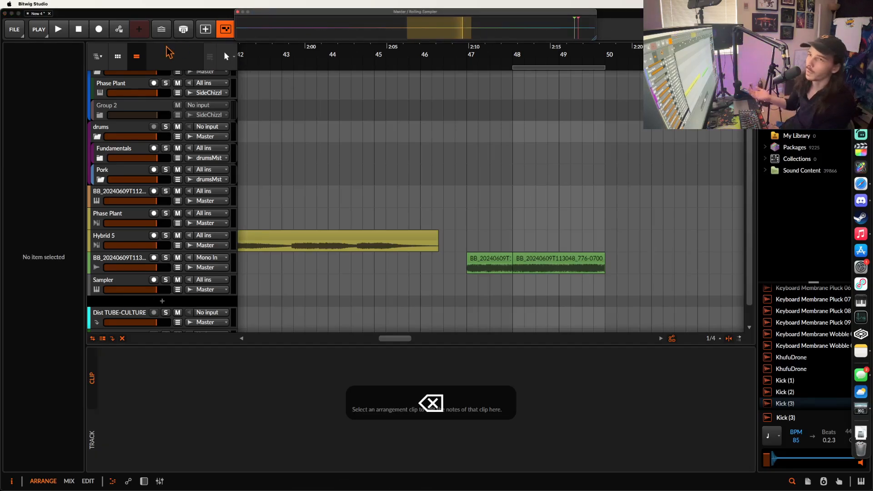
pyautogui.click(14, 29)
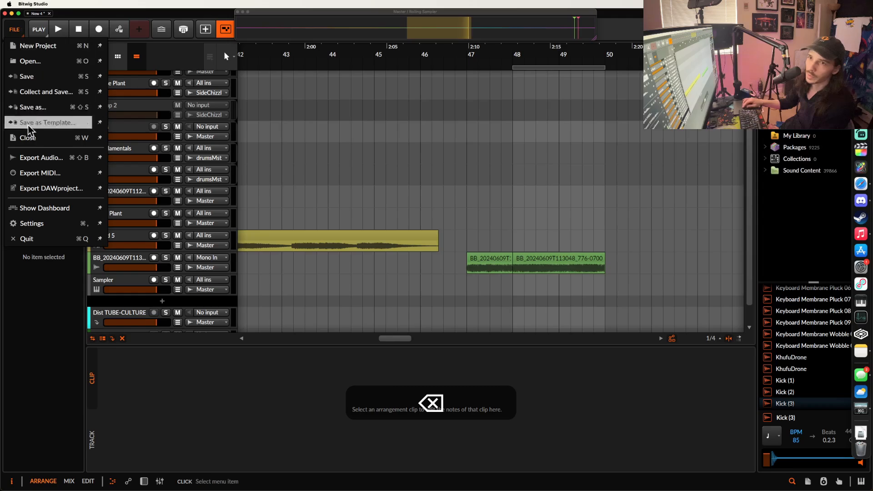
pyautogui.moveTo(326, 188)
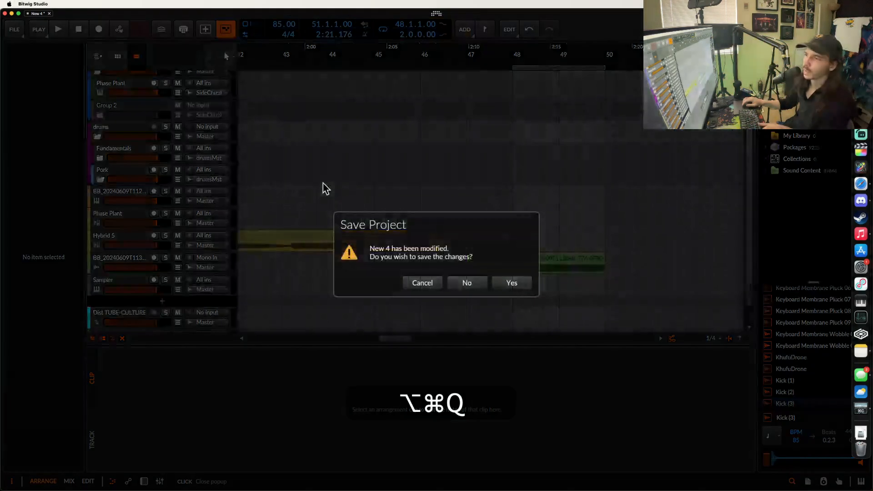
pyautogui.click(466, 283)
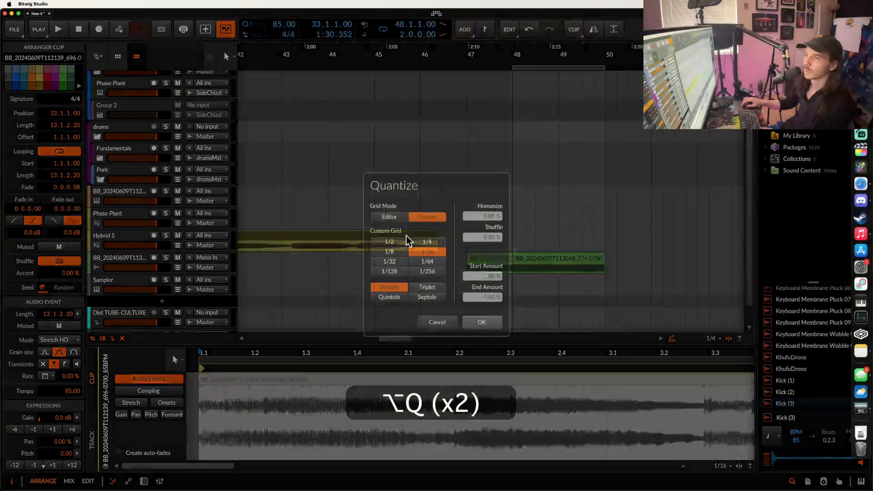
# Step: Quantize the Hybrid 5 audio clip using a custom straight 1/16 grid
pyautogui.click(426, 251)
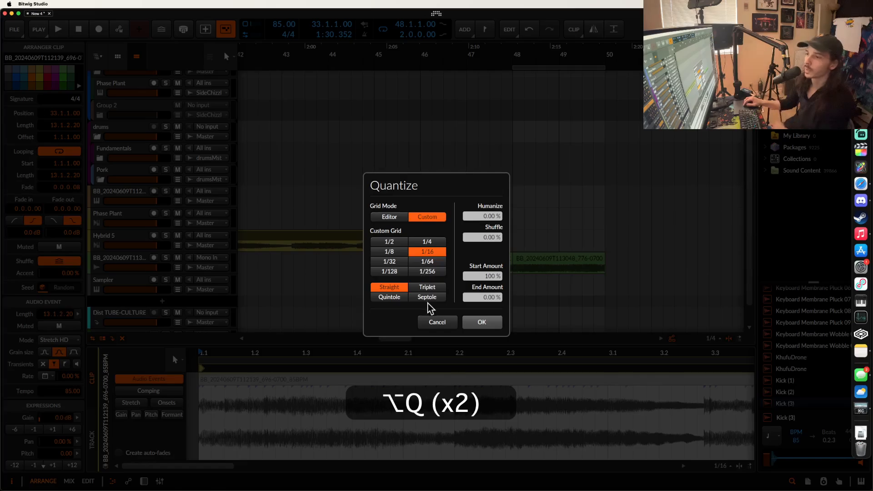
pyautogui.click(481, 322)
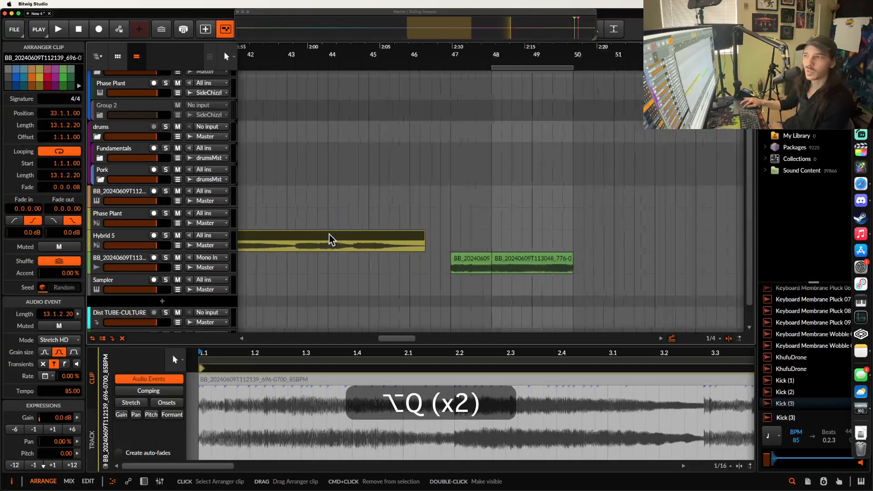